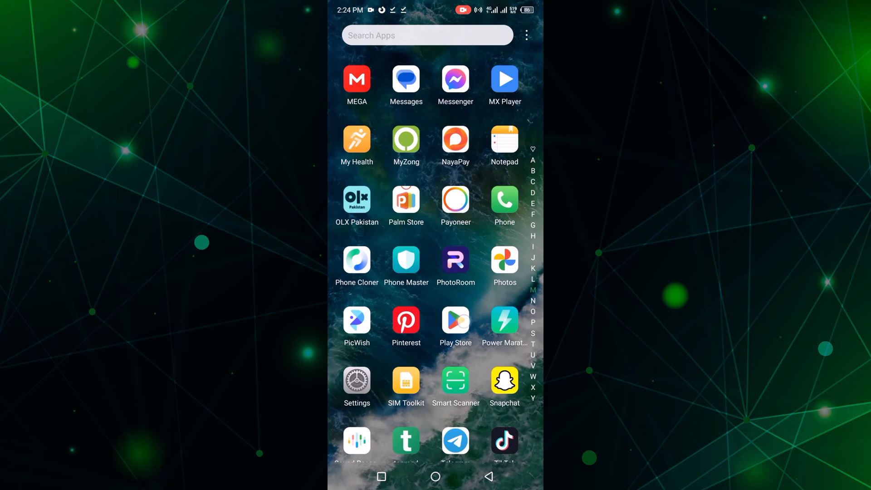
# Launch Google Play Store from its icon in the Android app drawer.
pyautogui.click(455, 322)
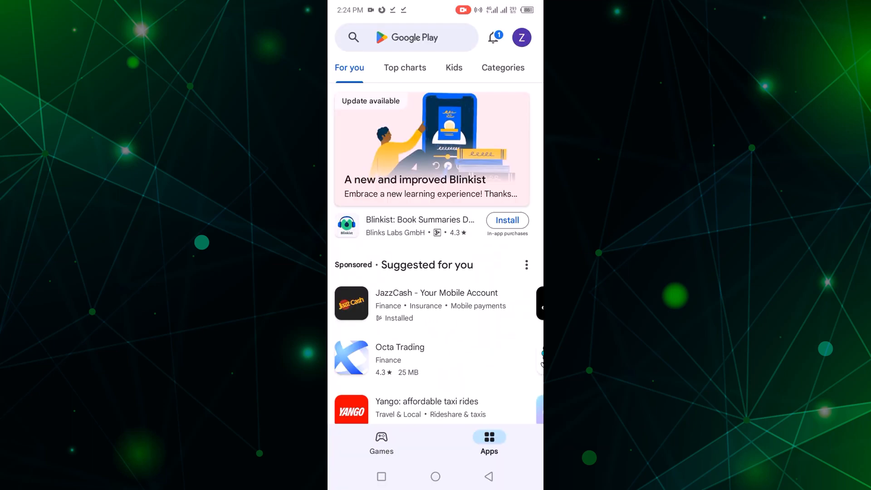
pyautogui.click(405, 37)
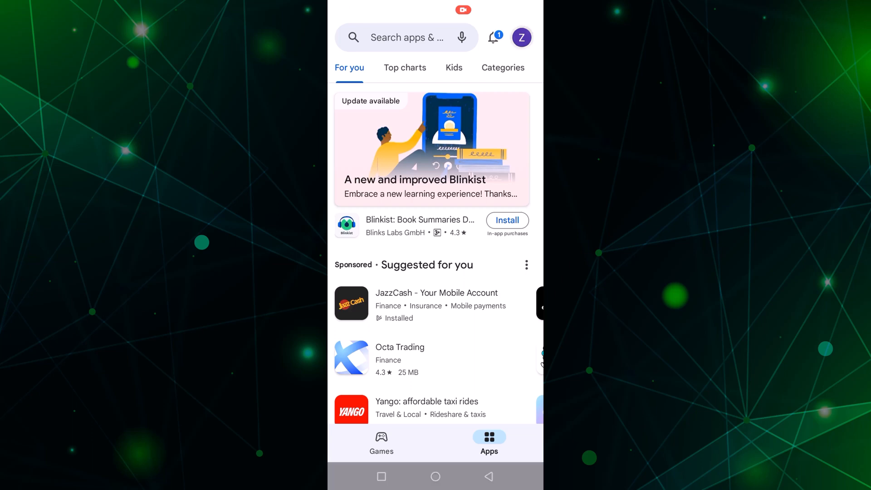
# Open Play Store Settings from the profile avatar menu and expand the Family section.
pyautogui.click(522, 38)
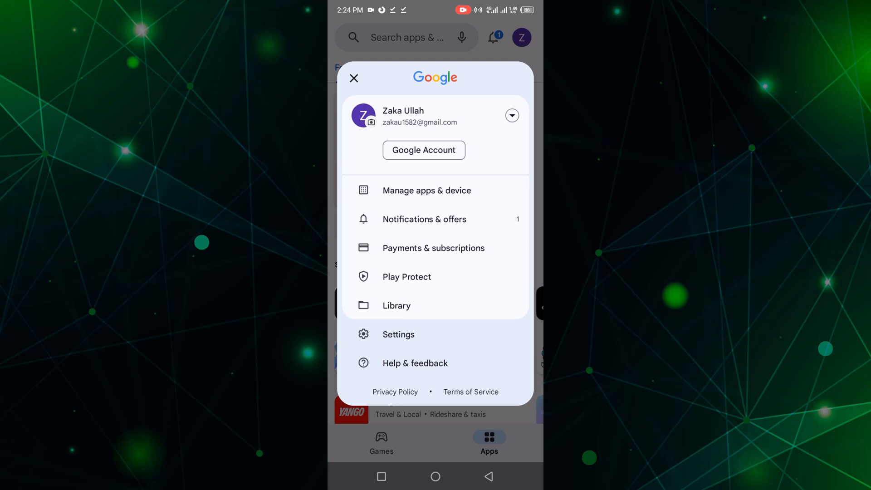
pyautogui.click(399, 334)
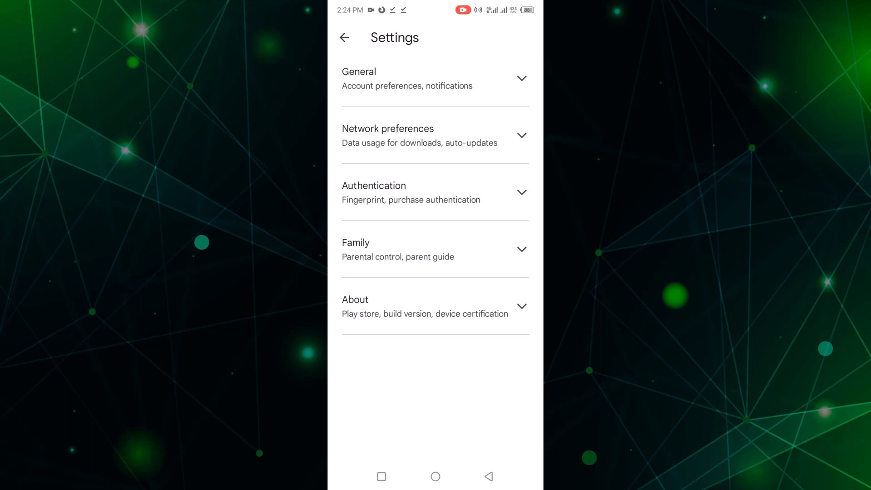
pyautogui.click(435, 249)
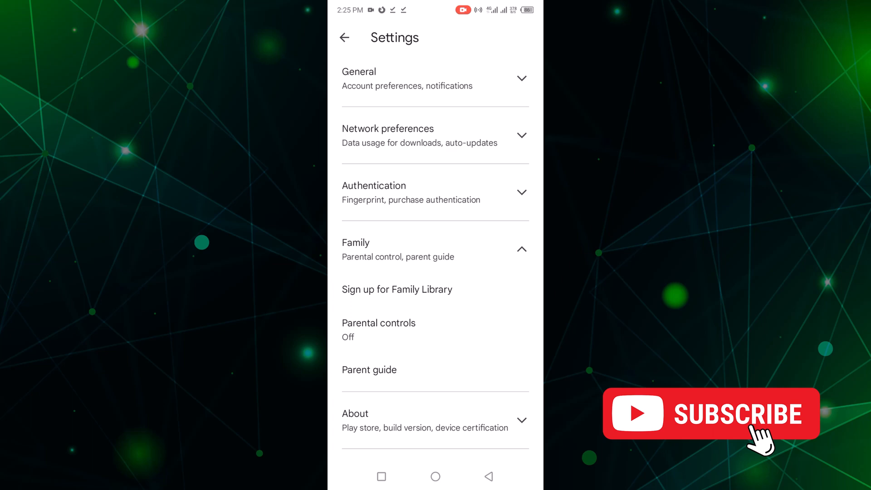
# Open Parental controls under Family and begin switching them on, bringing up the PIN prompt.
pyautogui.click(379, 324)
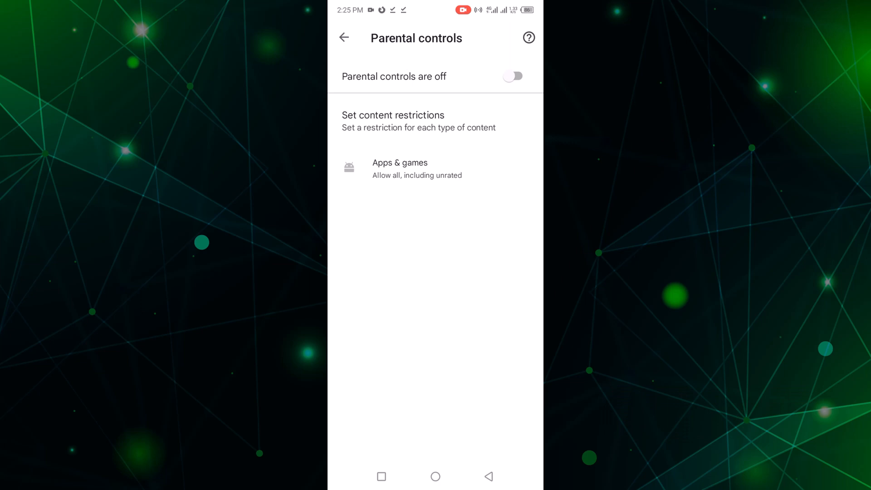
pyautogui.click(512, 77)
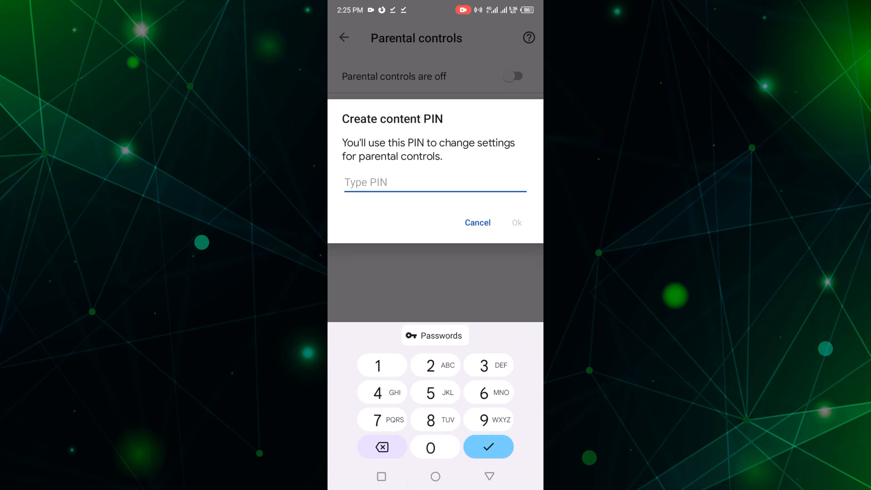
# Enter and submit a new content PIN.
pyautogui.click(434, 447)
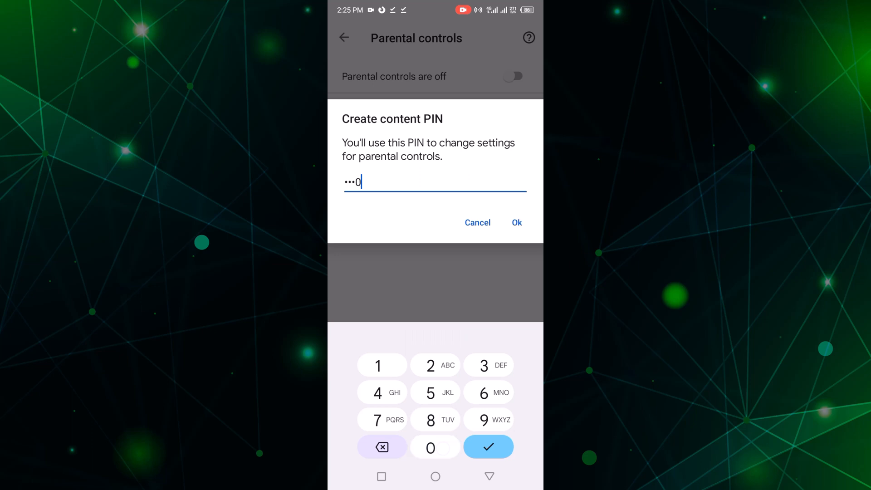
pyautogui.click(430, 447)
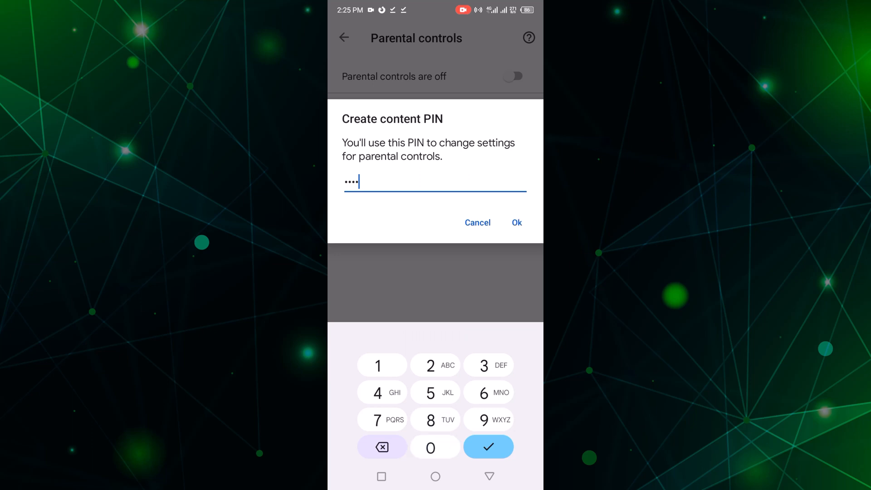
pyautogui.click(517, 222)
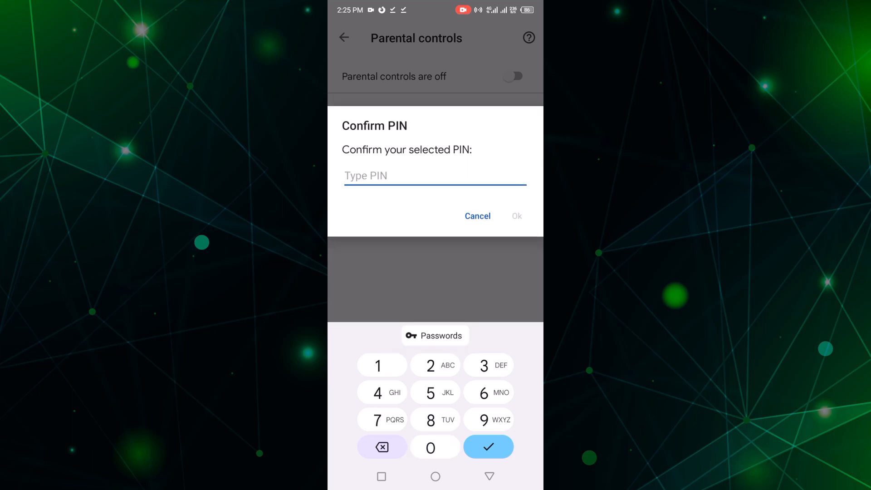
# Re-enter the matching PIN to confirm it and switch parental controls on.
pyautogui.click(431, 447)
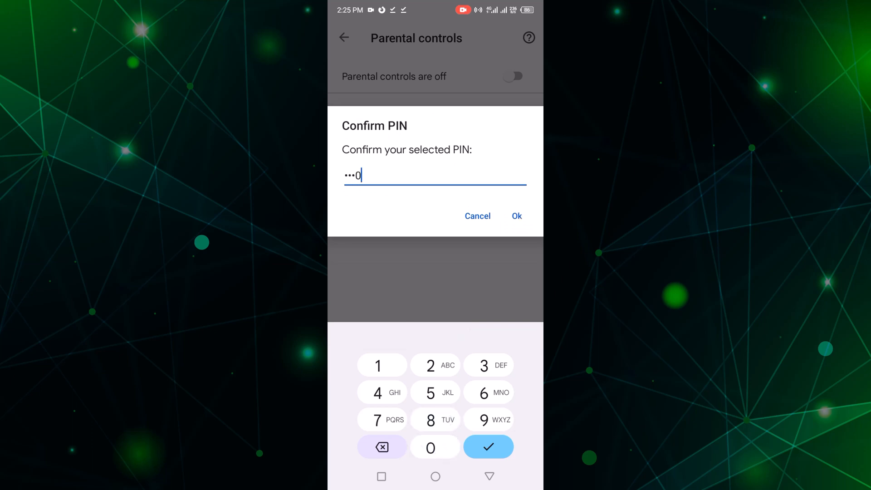
pyautogui.click(515, 216)
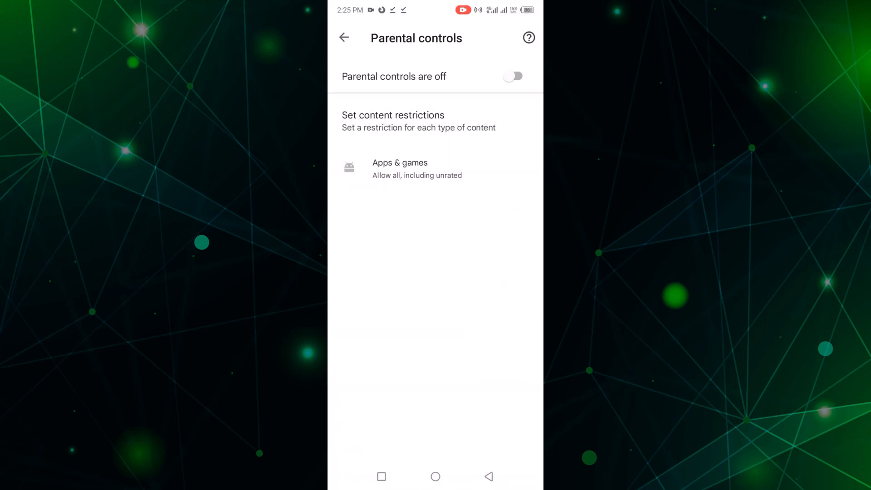
pyautogui.click(513, 76)
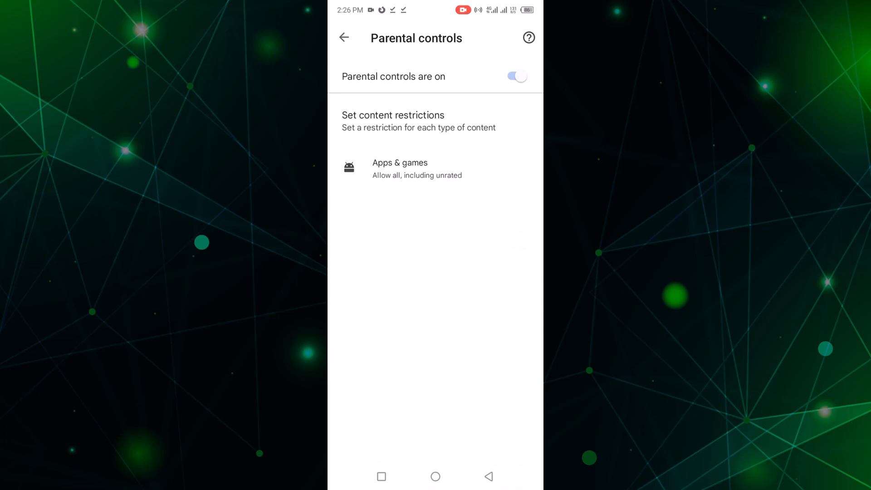